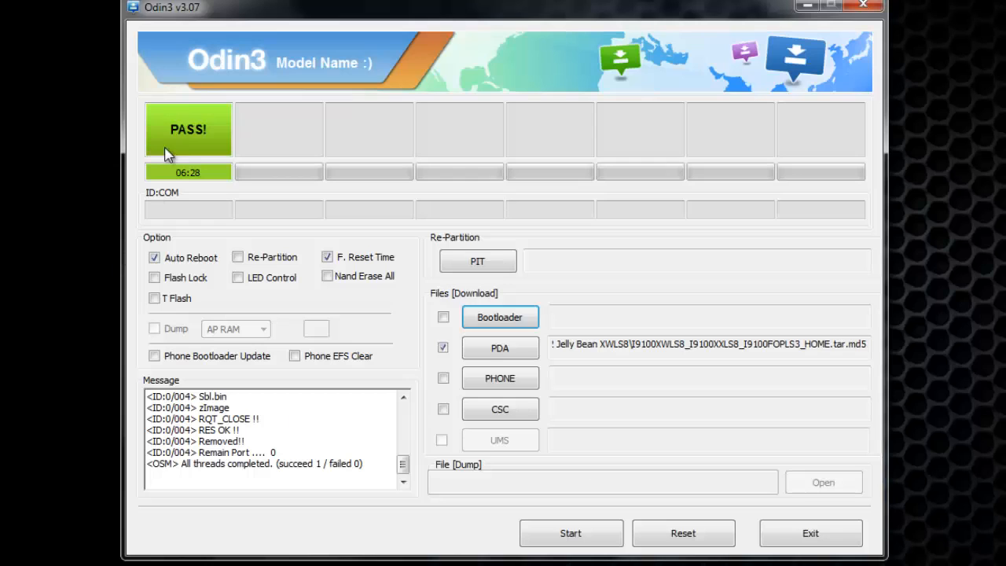
pyautogui.moveTo(248, 113)
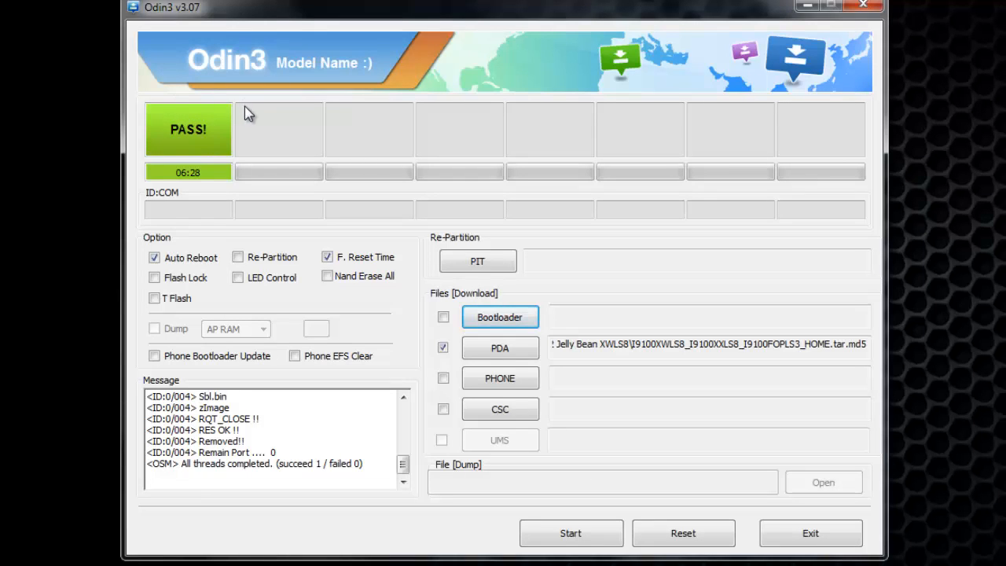
pyautogui.moveTo(195, 192)
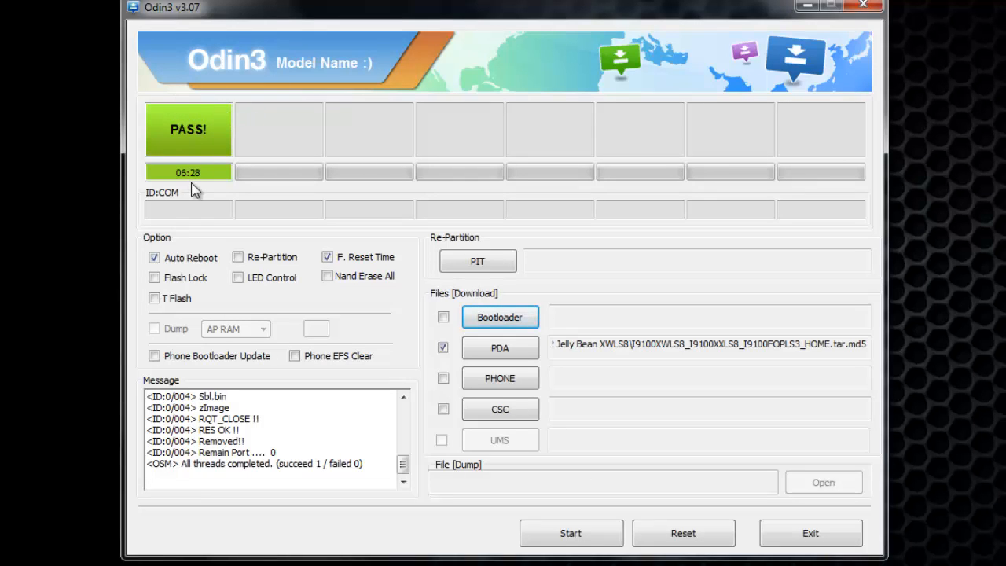
pyautogui.moveTo(187, 181)
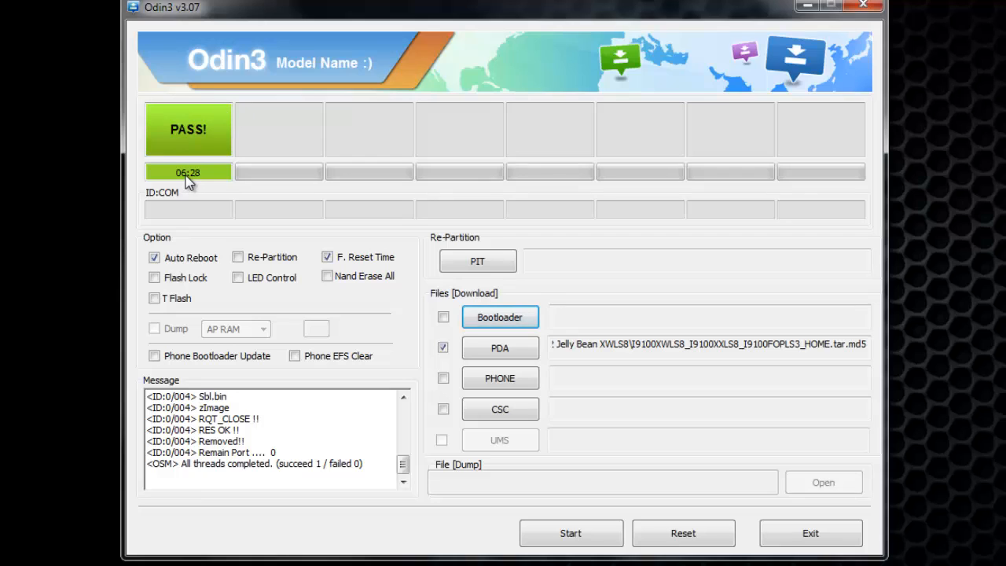
pyautogui.moveTo(189, 192)
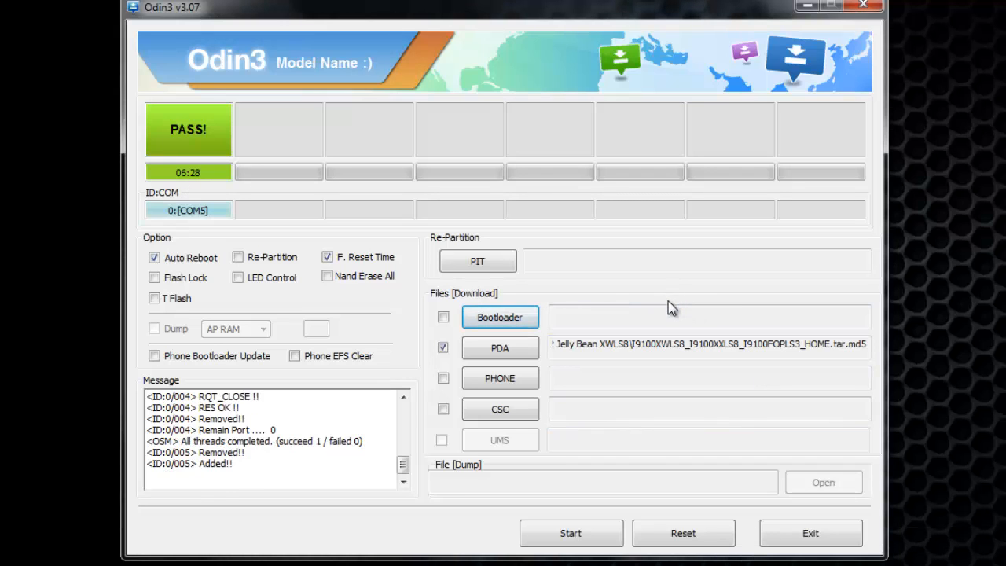
pyautogui.moveTo(616, 311)
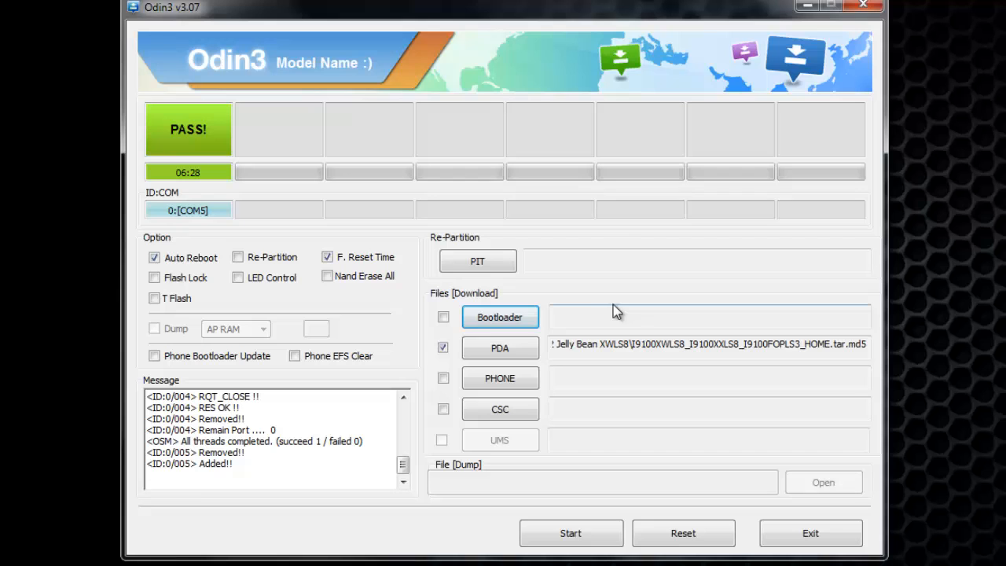
pyautogui.moveTo(337, 393)
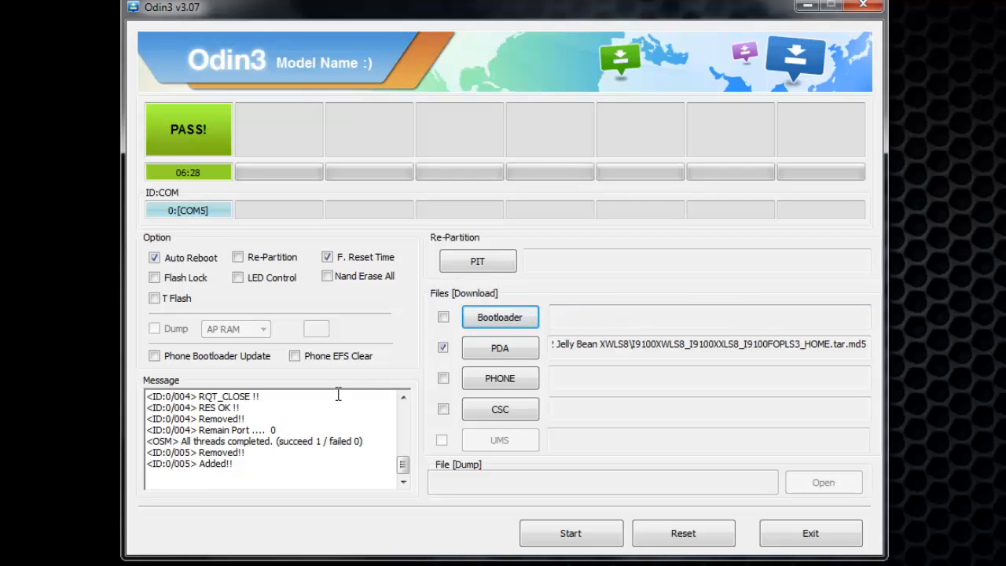